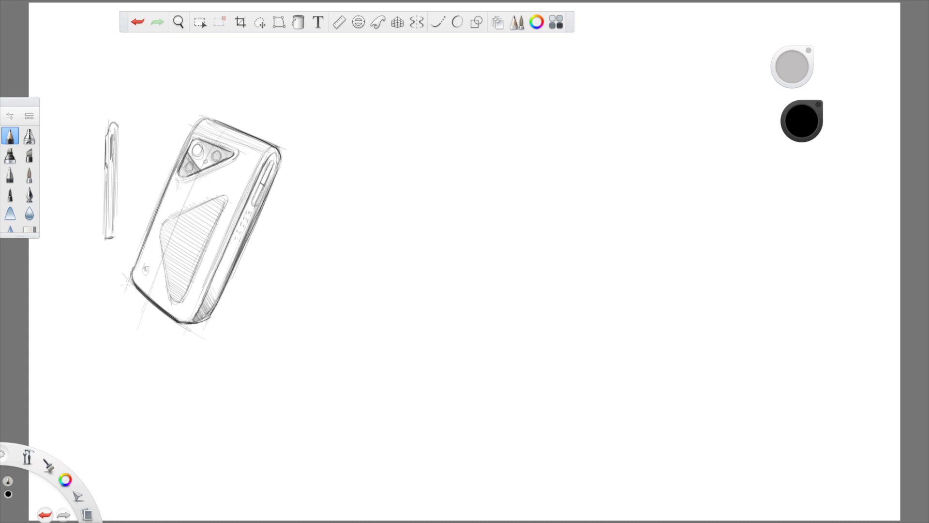
- Sketch another rounded phone back concept in the middle of the sheet
{"action": "left_click_drag", "start_coordinate": [312, 196], "coordinate": [396, 159]}
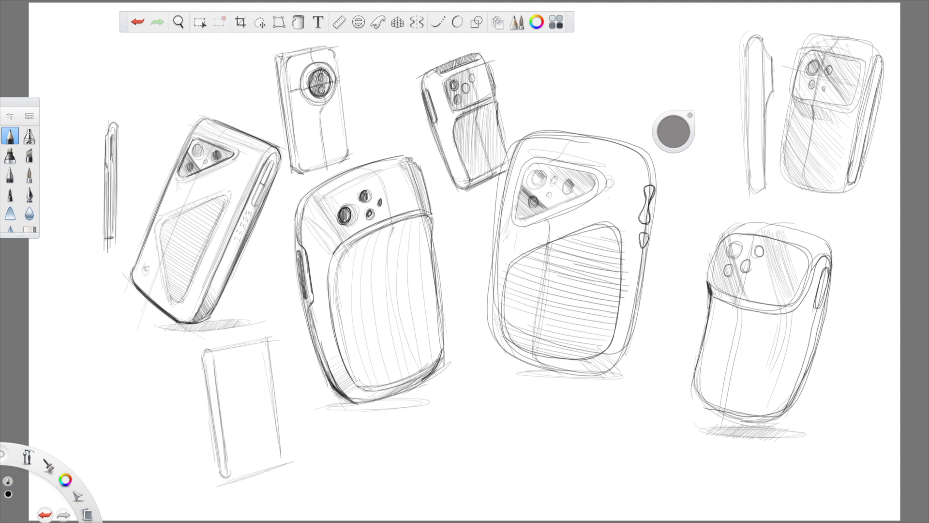
- Draw a round camera in the lower-left outline and lenses on the small bottom phone
{"action": "left_click_drag", "start_coordinate": [232, 362], "coordinate": [261, 391]}
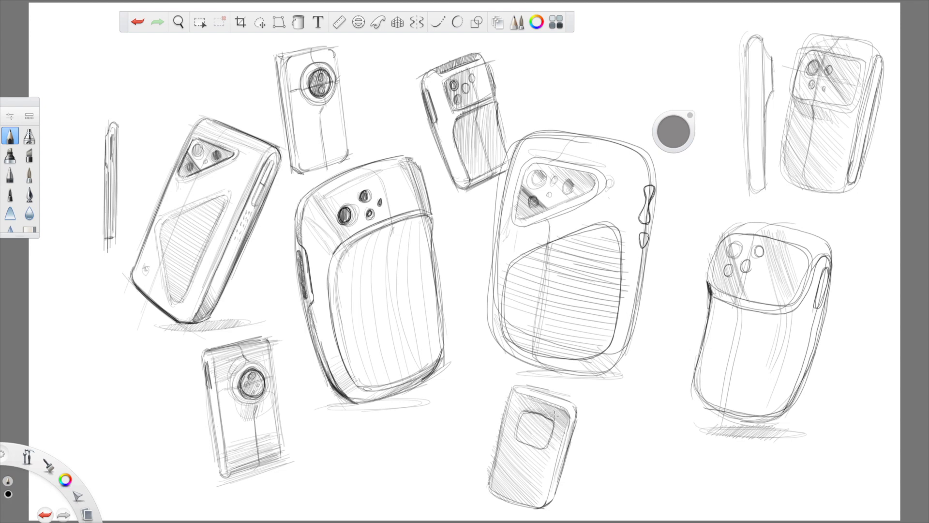
{"action": "left_click_drag", "start_coordinate": [521, 415], "coordinate": [539, 426]}
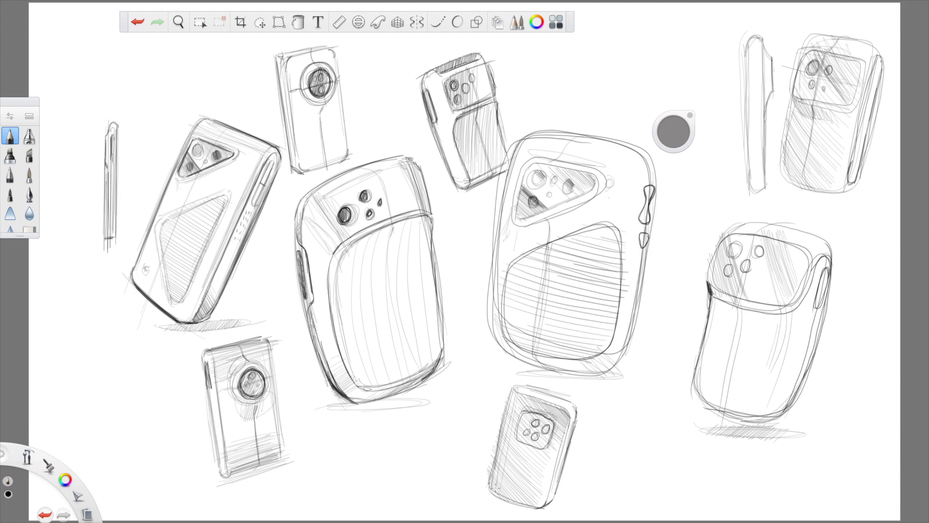
- Hand-letter the grip-edge callout 'SUPER SMOOTH' and outline a small box near the top
{"action": "left_click_drag", "start_coordinate": [592, 412], "coordinate": [639, 415]}
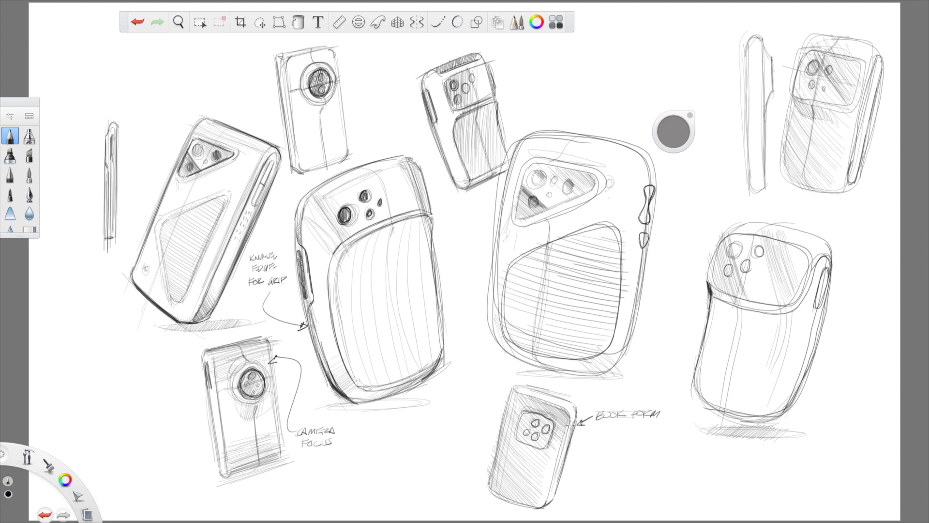
{"action": "mouse_move", "coordinate": [835, 352]}
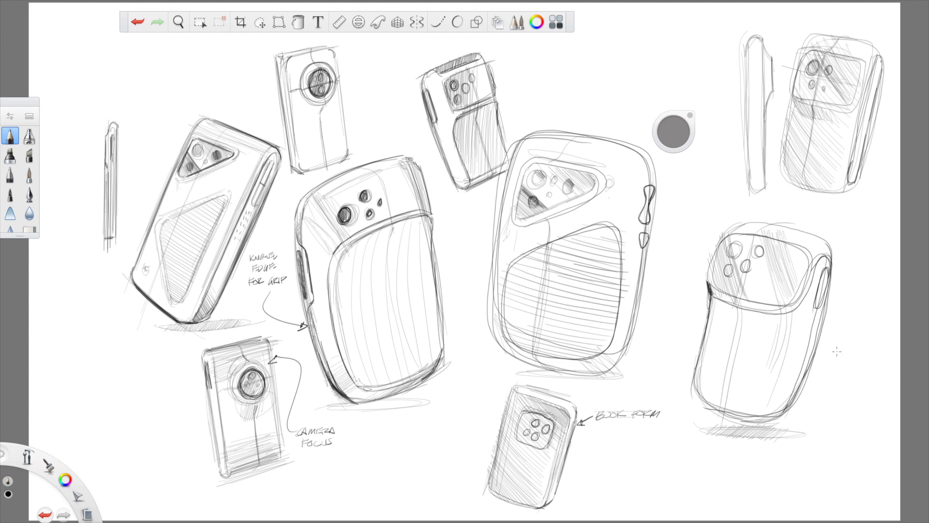
{"action": "type", "text": "SUPER SMOOTH"}
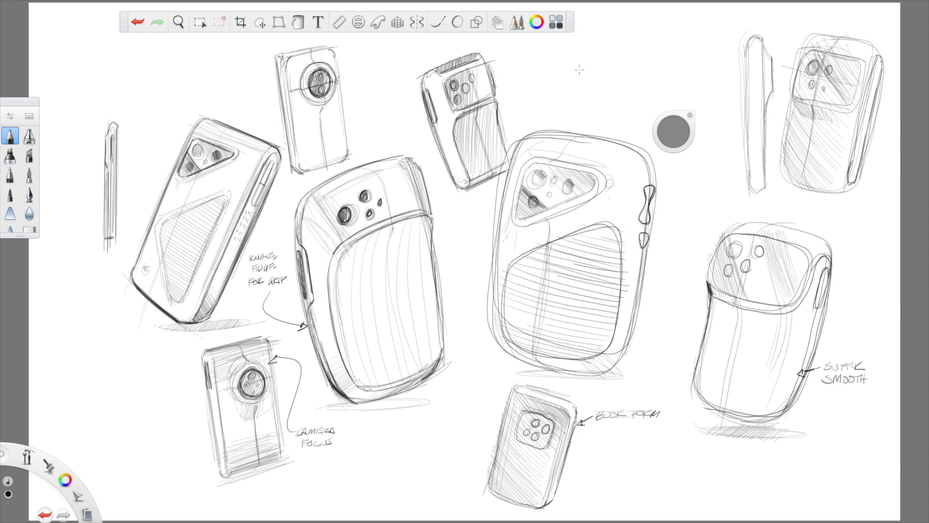
{"action": "left_click_drag", "start_coordinate": [584, 45], "coordinate": [619, 122]}
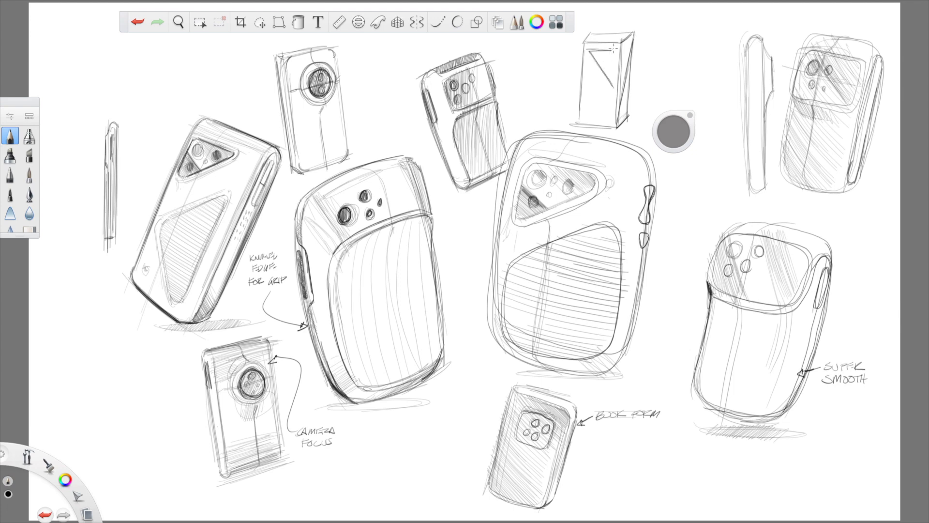
- Cross-hatch the top box and add side details to the slim bottom phone
{"action": "left_click_drag", "start_coordinate": [594, 66], "coordinate": [604, 107]}
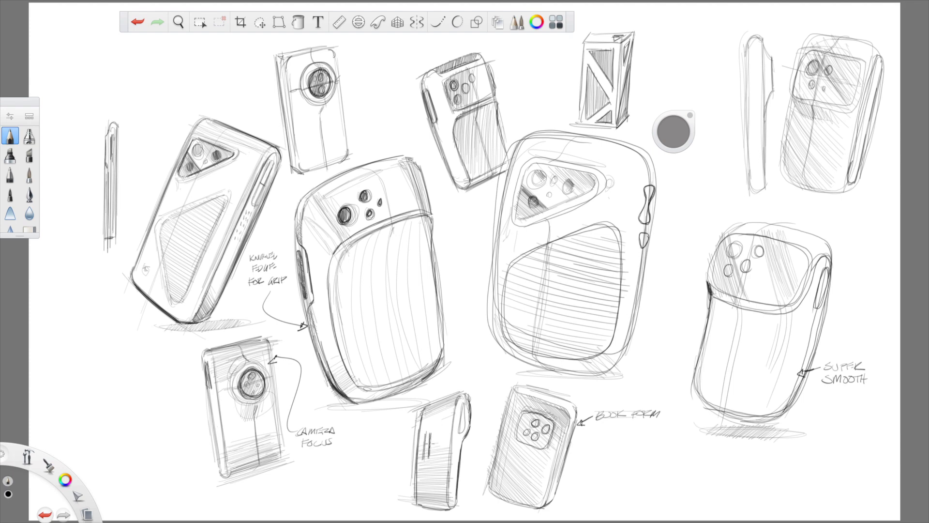
{"action": "left_click_drag", "start_coordinate": [427, 430], "coordinate": [441, 439]}
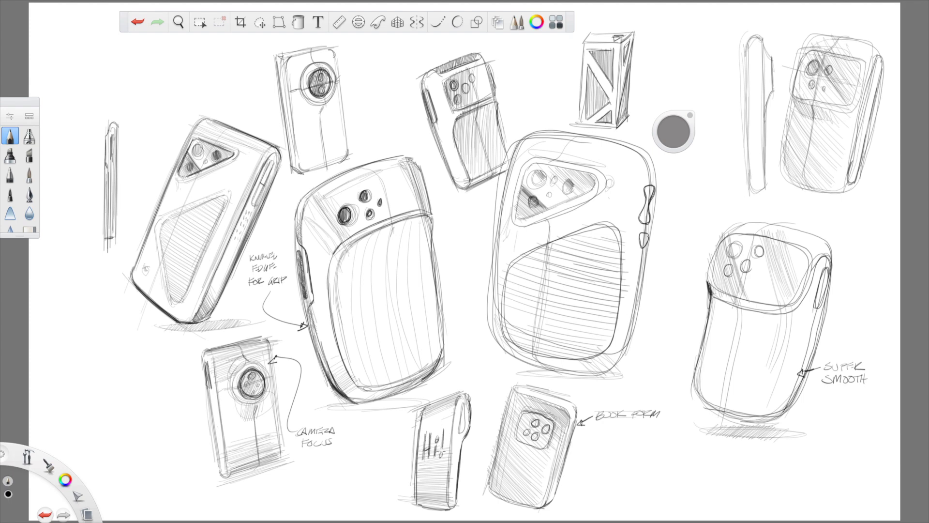